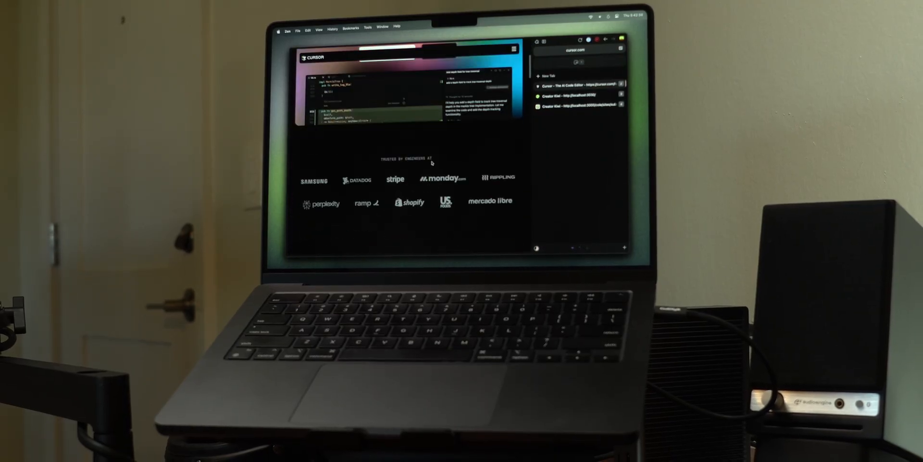
scroll(down, 3)
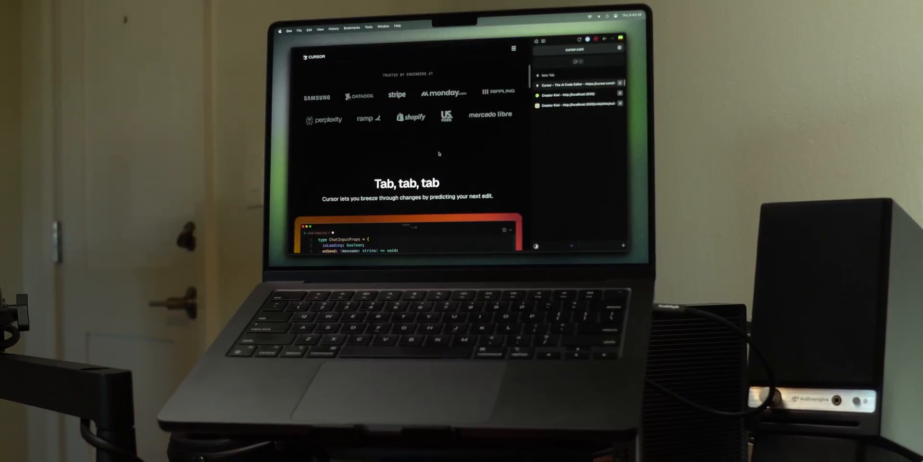